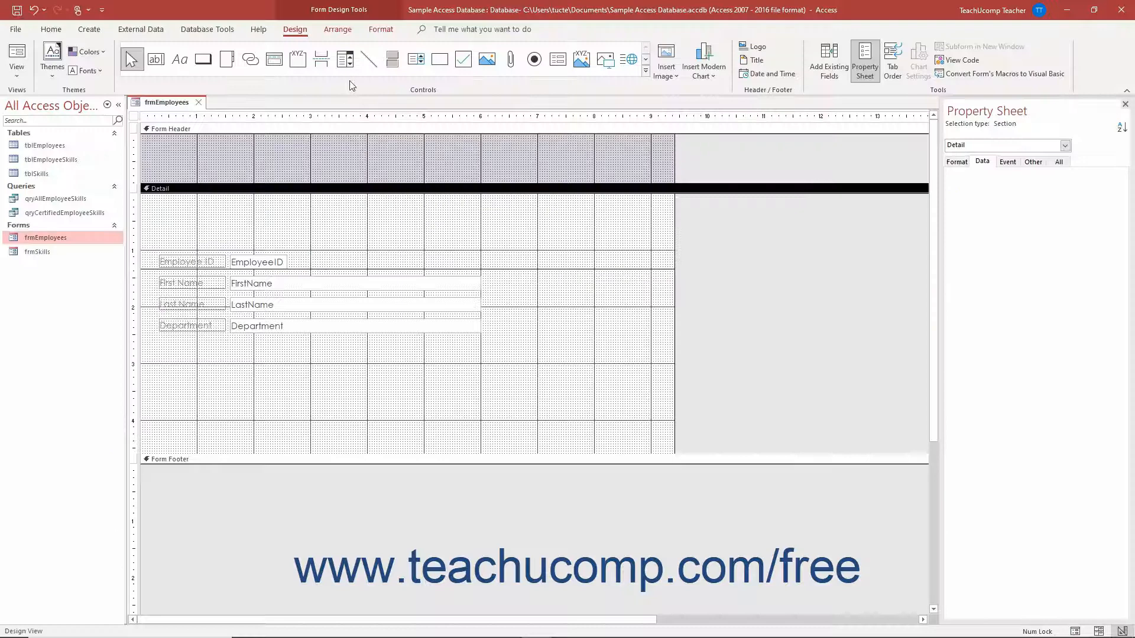
{"action": "mouse_move", "coordinate": [342, 59]}
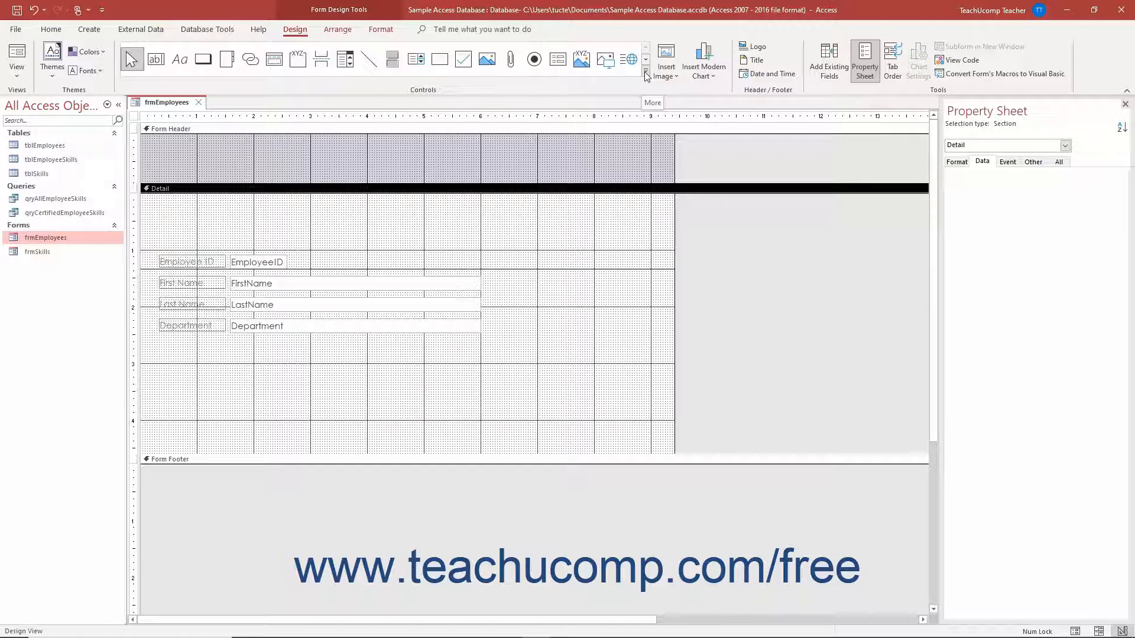
Step: Expand the Controls gallery to show every form control with Use Control Wizards on
{"action": "left_click", "coordinate": [645, 75]}
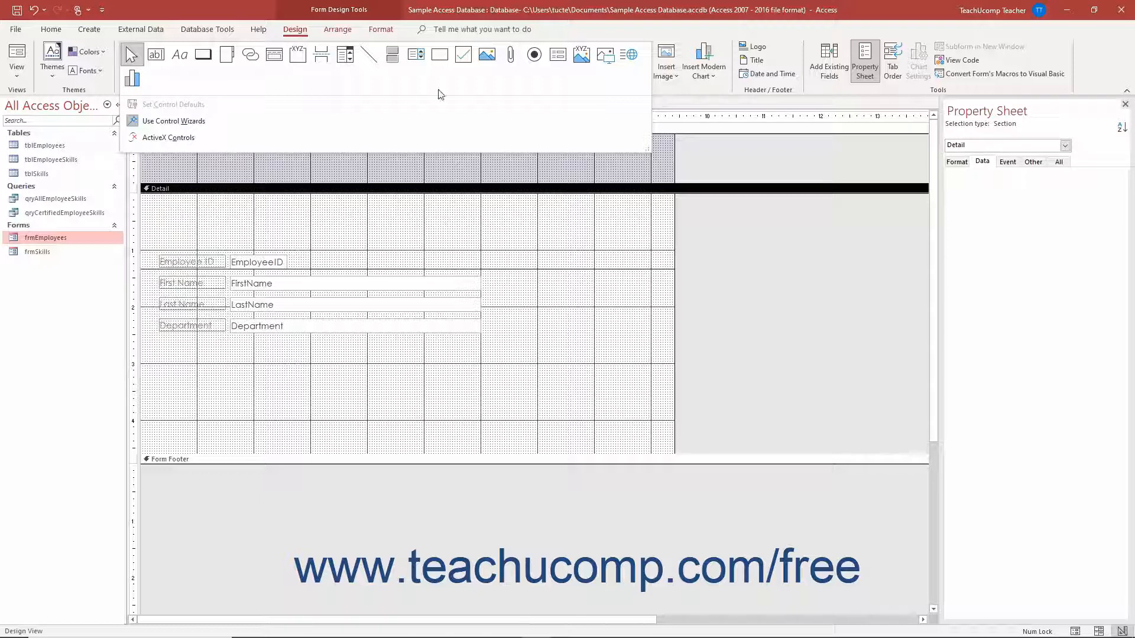
{"action": "mouse_move", "coordinate": [344, 55]}
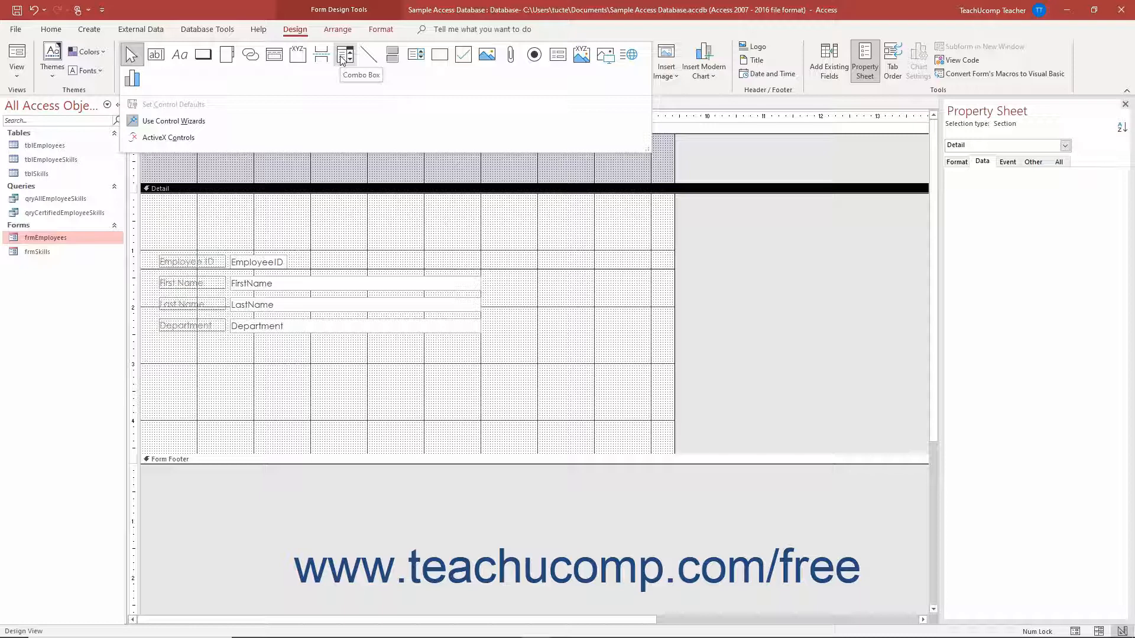
Step: Draw a Combo Box in the Detail section above Employee ID, launching the Combo Box Wizard
{"action": "left_click", "coordinate": [345, 54]}
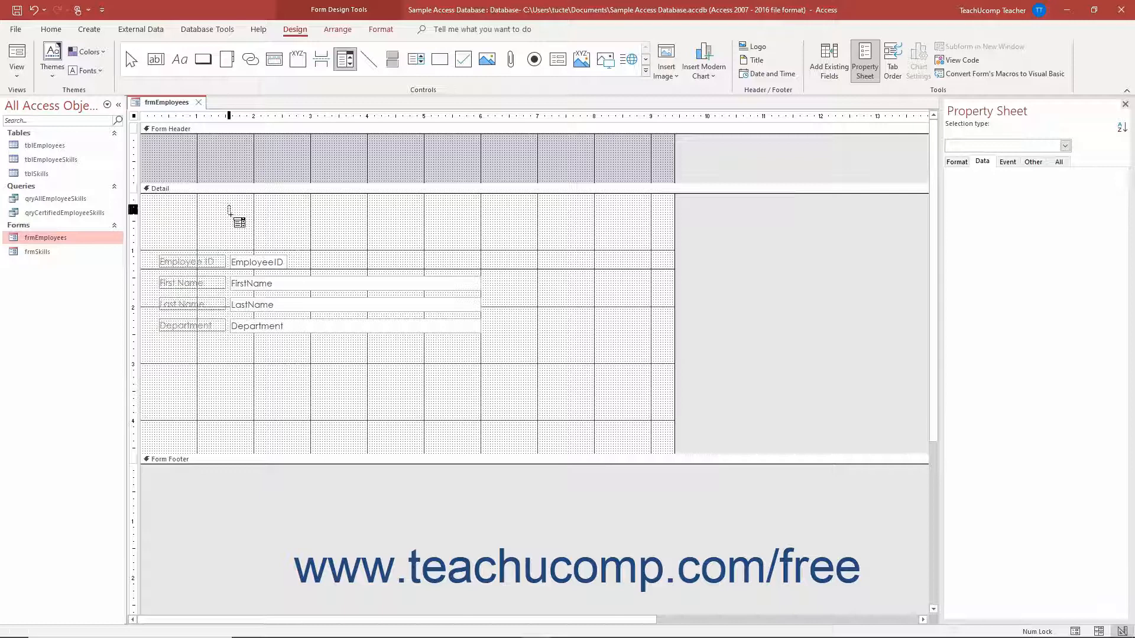
{"action": "left_click_drag", "start_coordinate": [228, 210], "coordinate": [441, 228]}
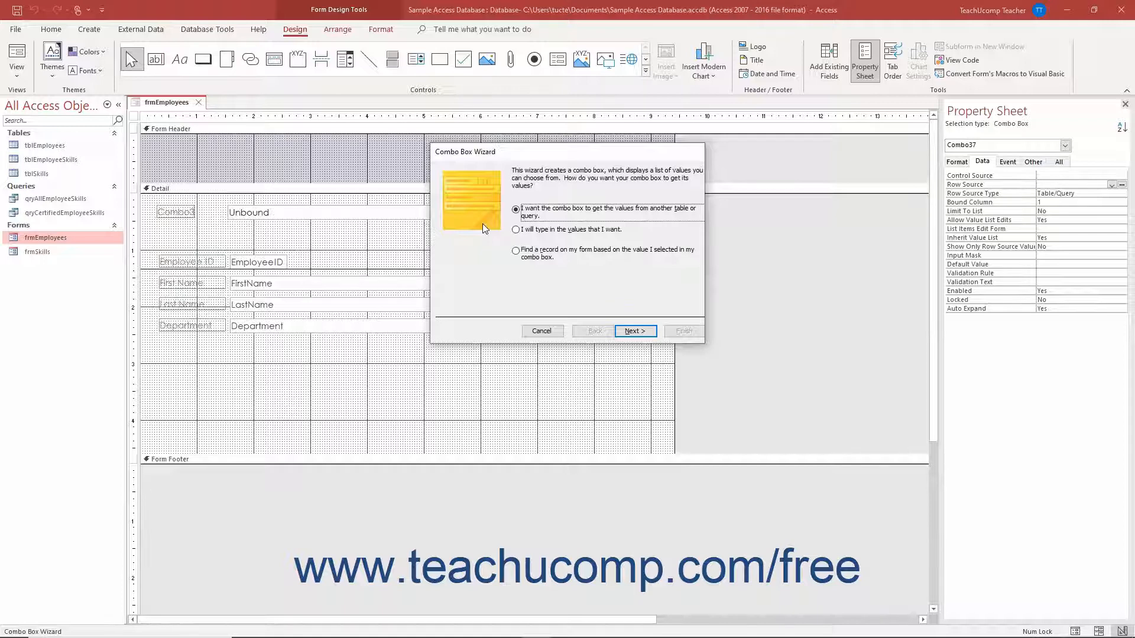
Step: Configure the wizard to find a record using EmployeeID, FirstName, LastName with the key column hidden, labelled FirstName1
{"action": "left_click", "coordinate": [515, 250]}
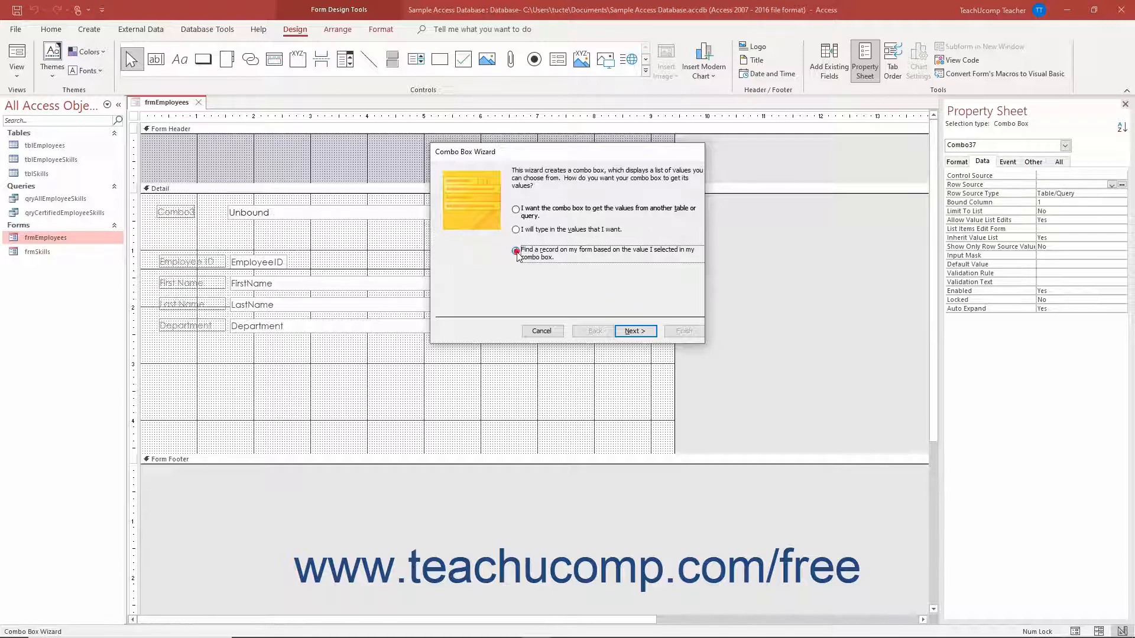
{"action": "left_click", "coordinate": [515, 250]}
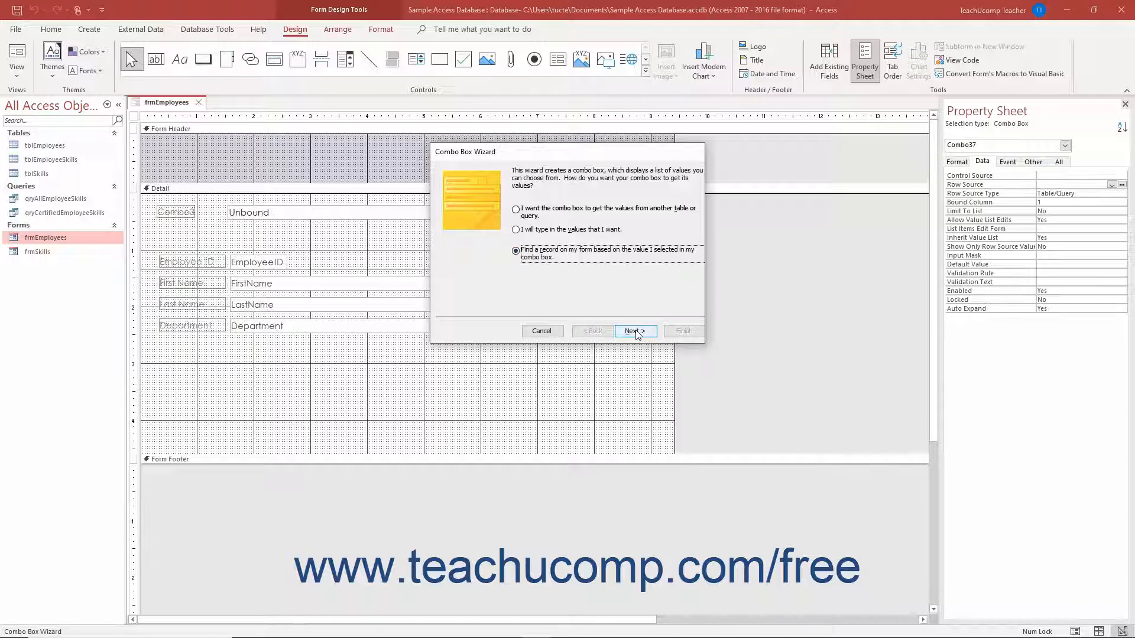
{"action": "left_click", "coordinate": [635, 331]}
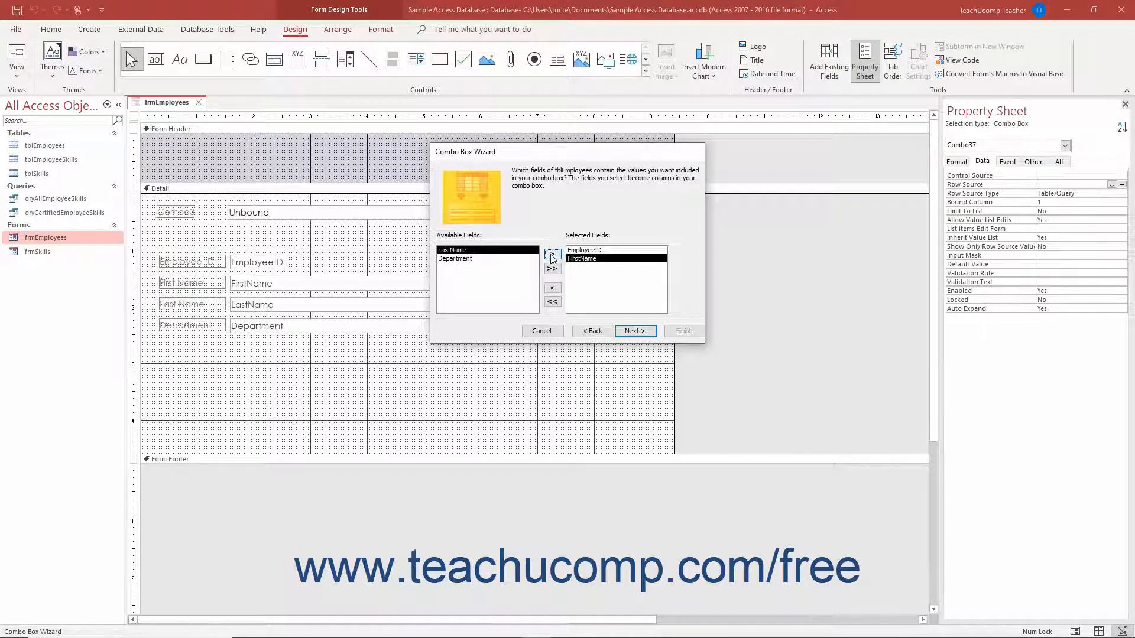
{"action": "left_click", "coordinate": [552, 253]}
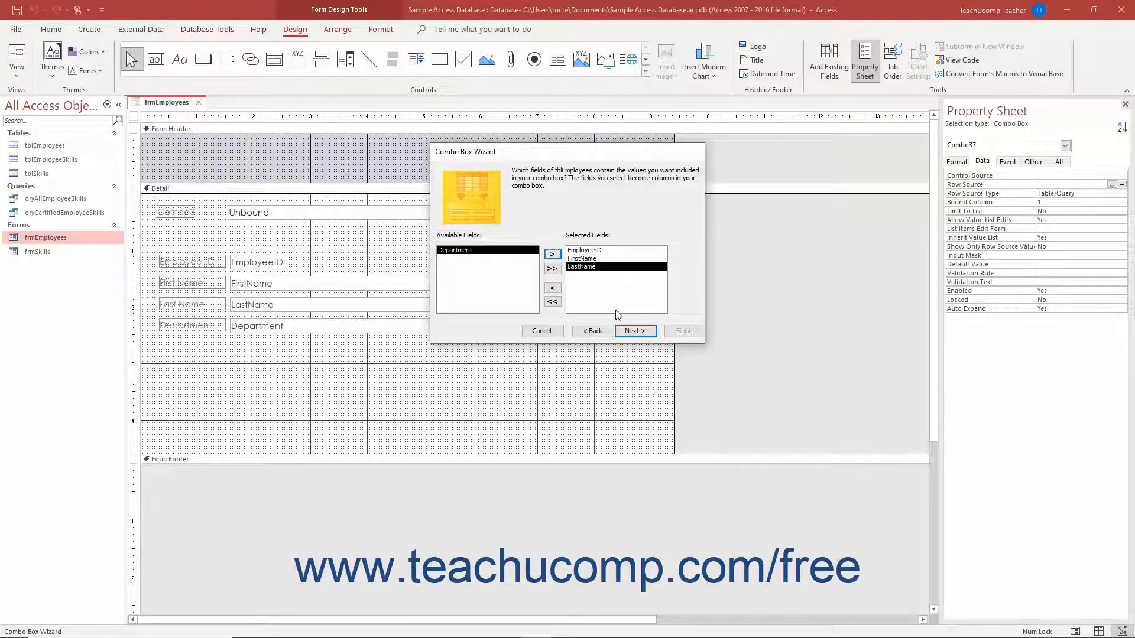
{"action": "left_click", "coordinate": [635, 331]}
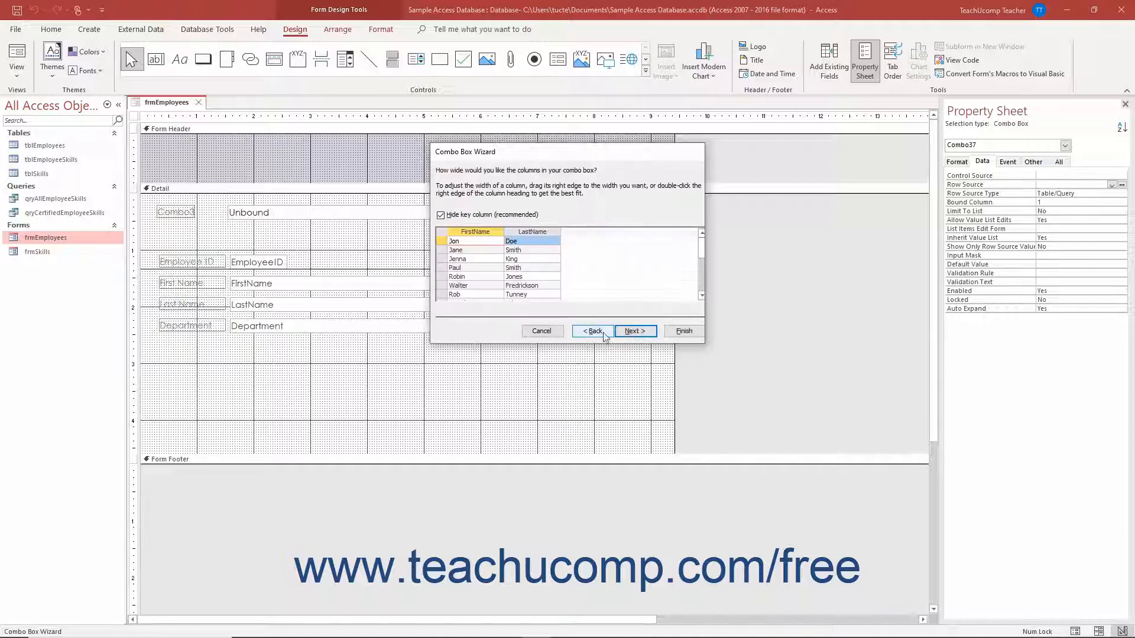
{"action": "left_click", "coordinate": [635, 331]}
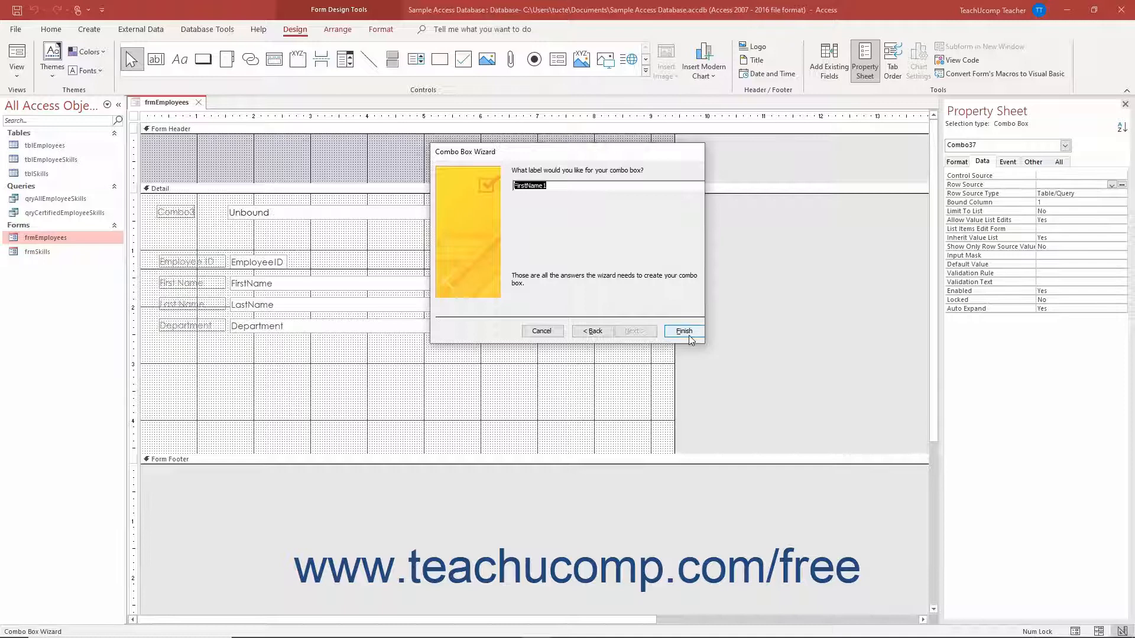
{"action": "left_click", "coordinate": [683, 331]}
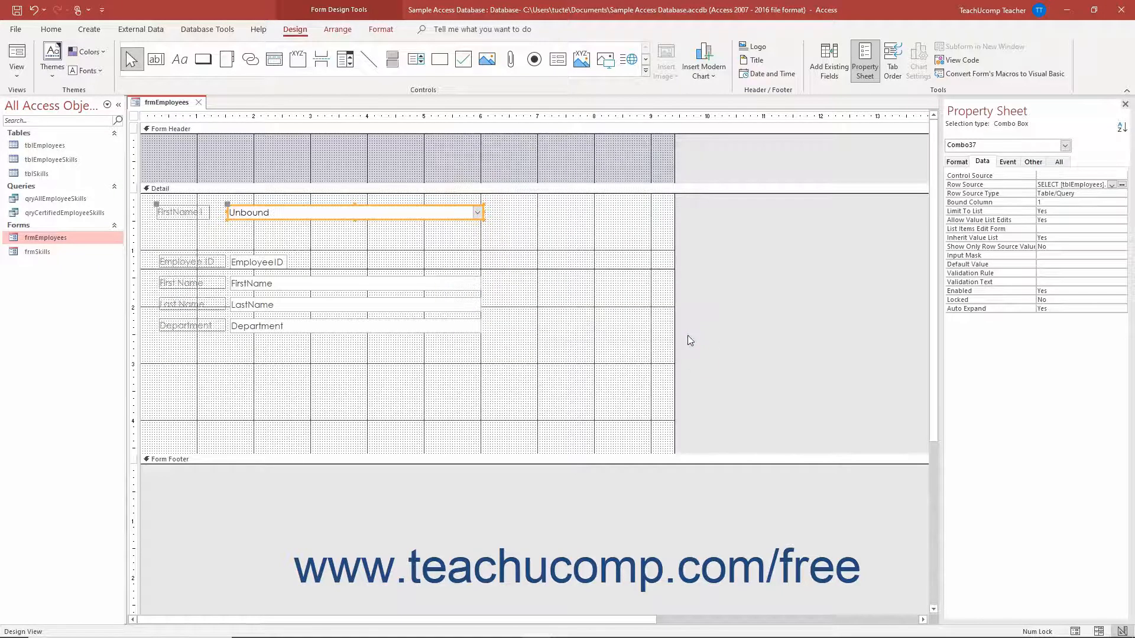
Step: Sort the combo box's Row Source ascending by FirstName and LastName and save the change
{"action": "left_click", "coordinate": [1118, 183]}
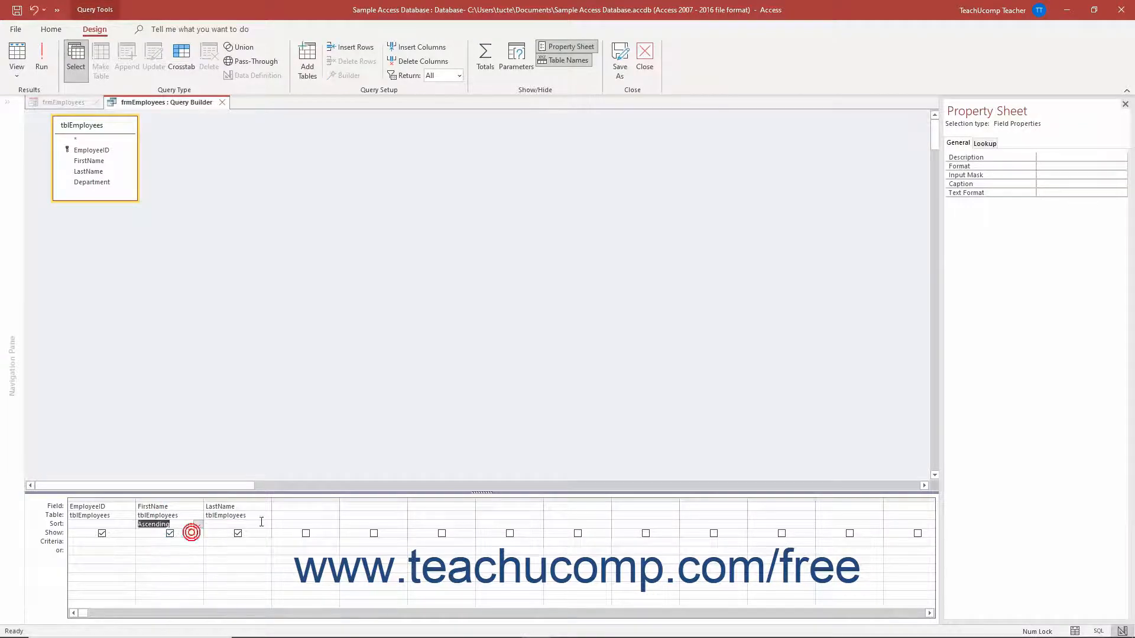
{"action": "left_click", "coordinate": [234, 525]}
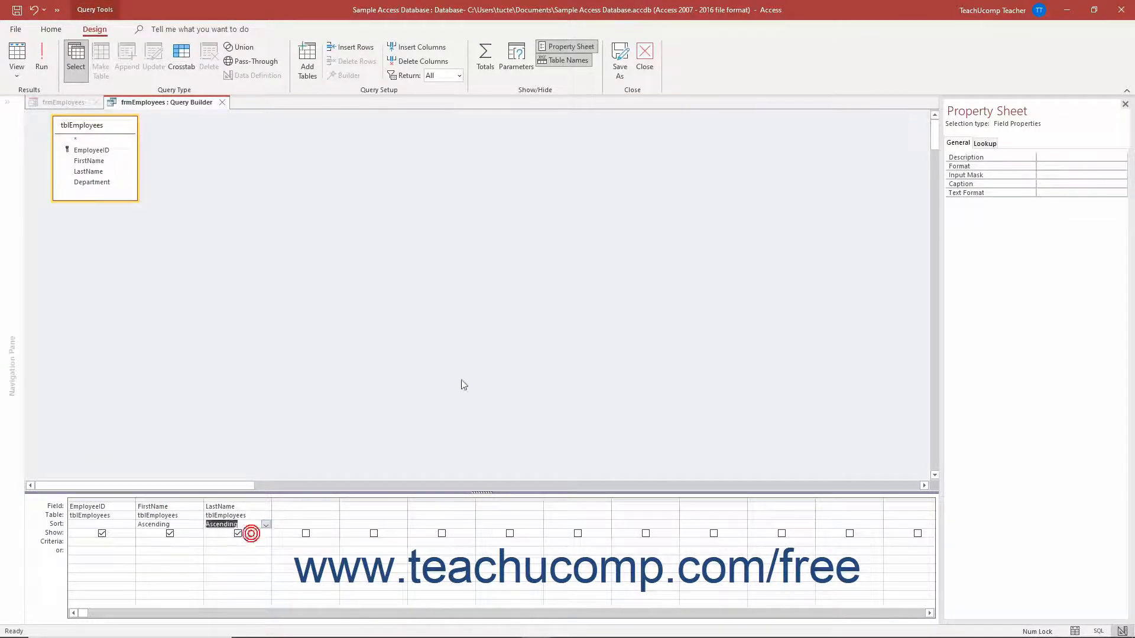
{"action": "left_click", "coordinate": [644, 51]}
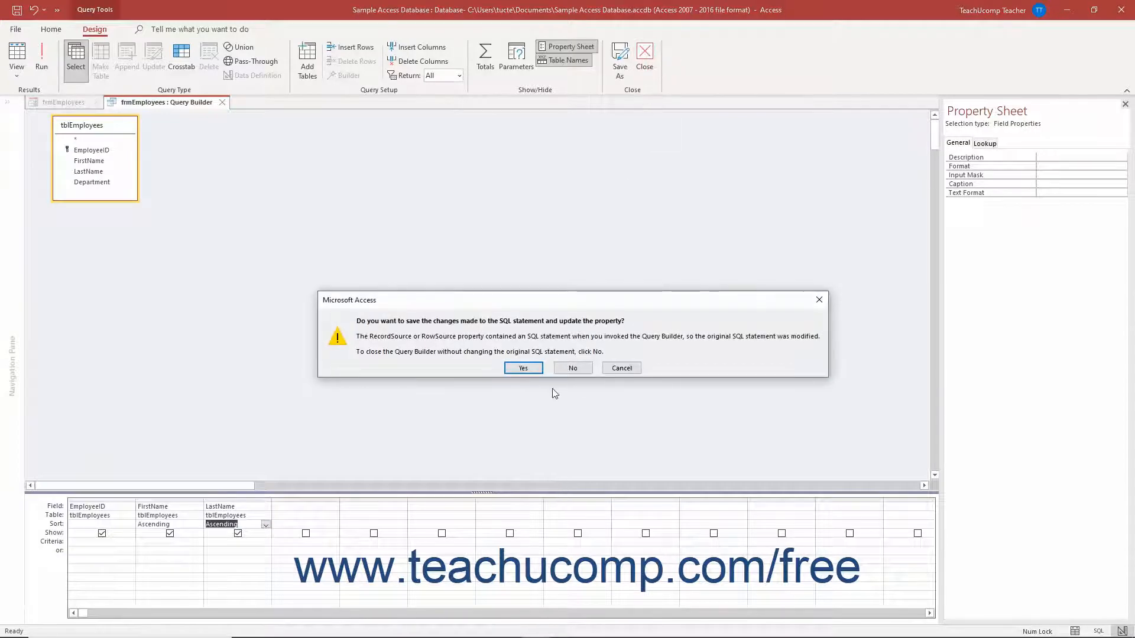
{"action": "left_click", "coordinate": [522, 368]}
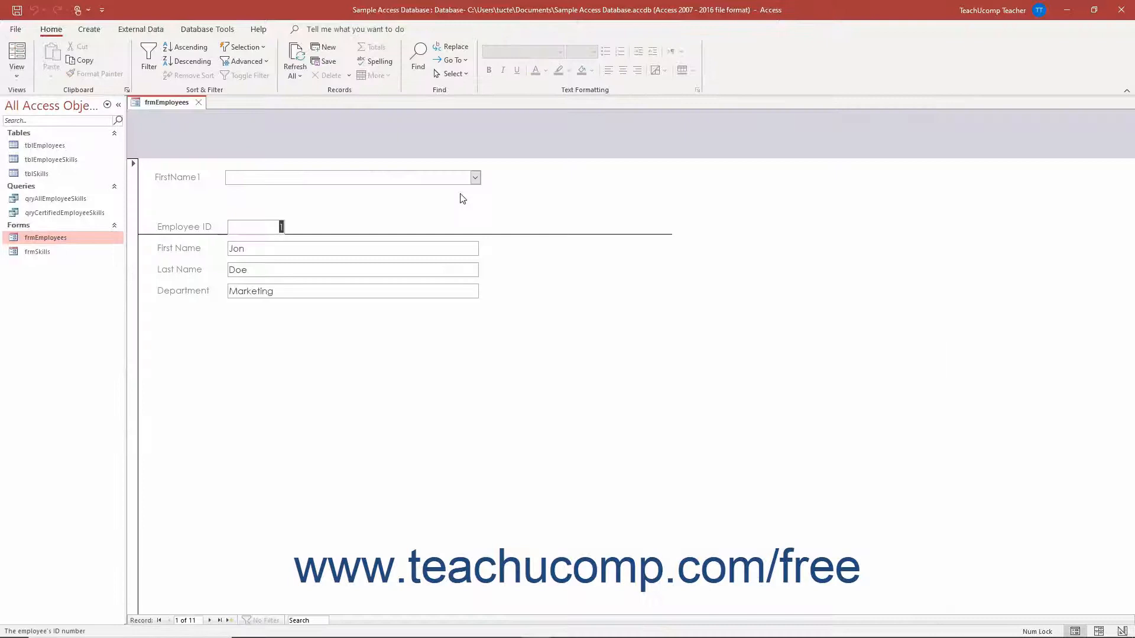
{"action": "left_click", "coordinate": [475, 178]}
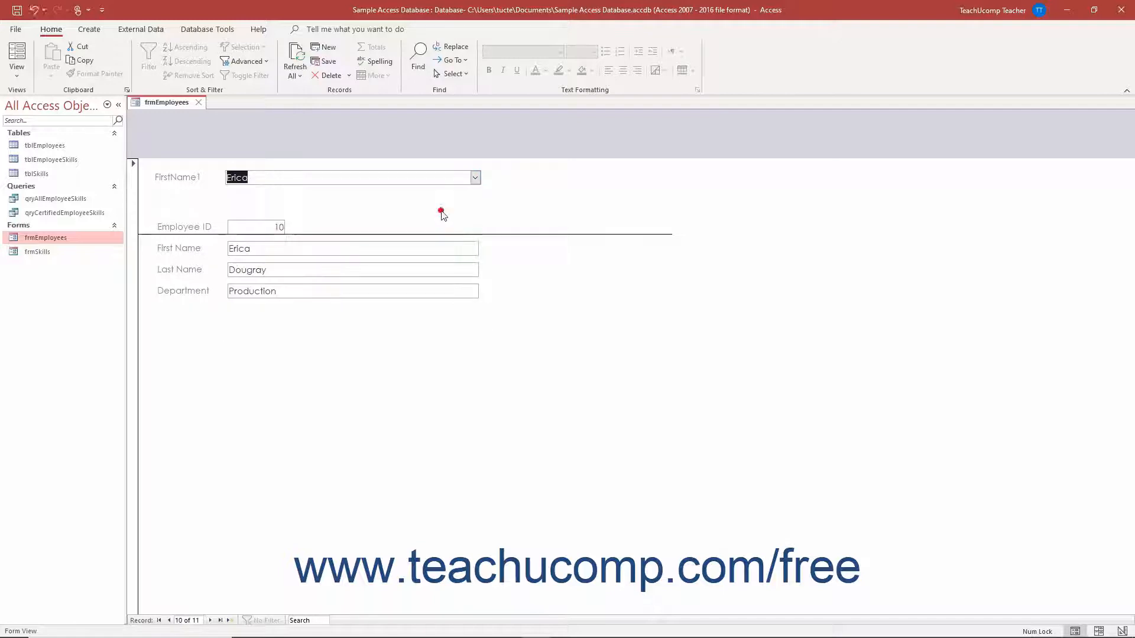
{"action": "left_click", "coordinate": [474, 178]}
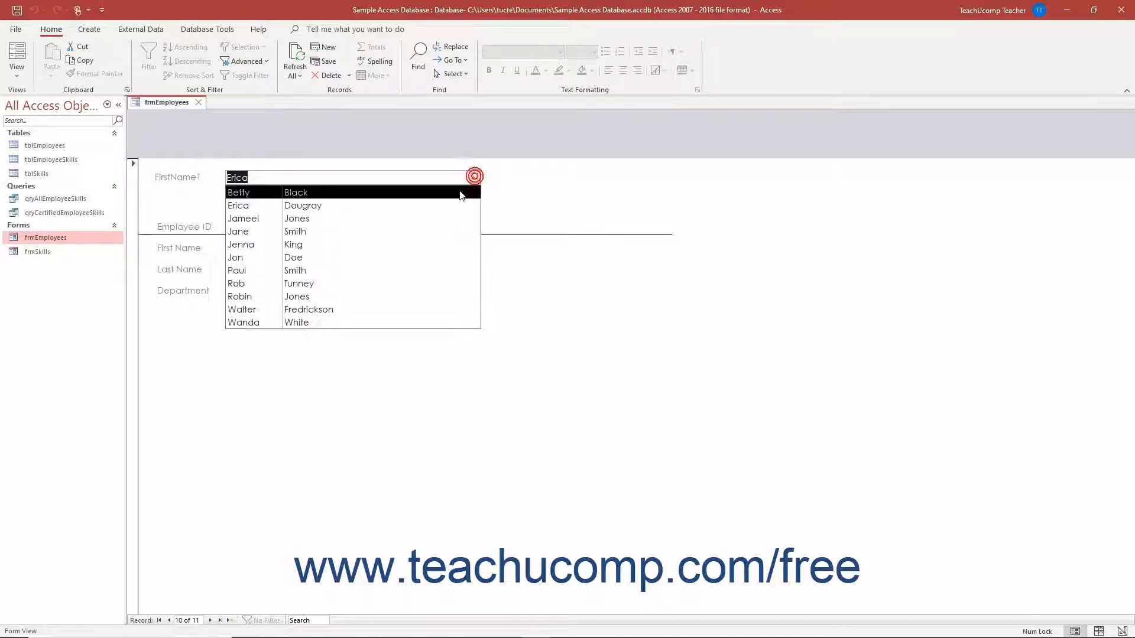